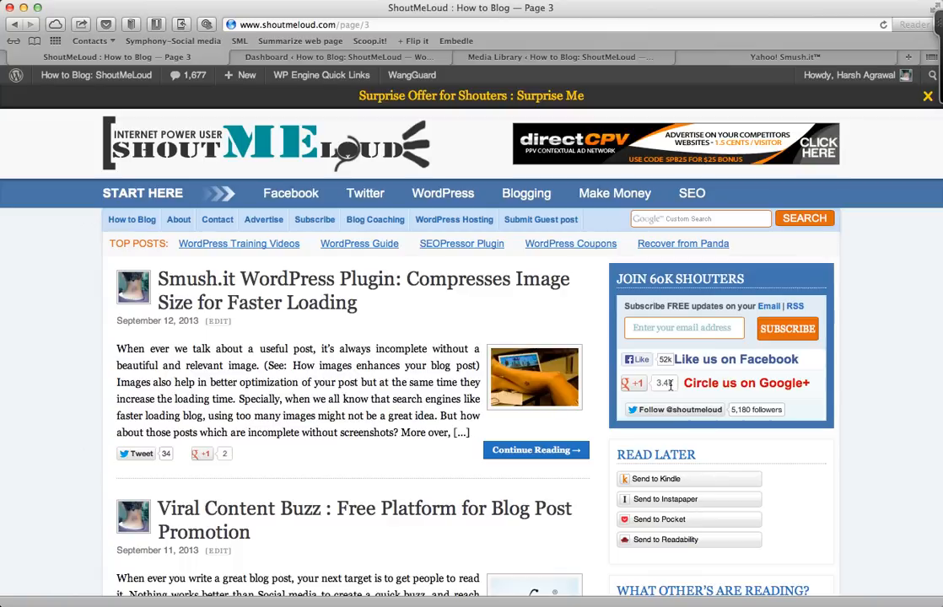
mouse_move(566, 149)
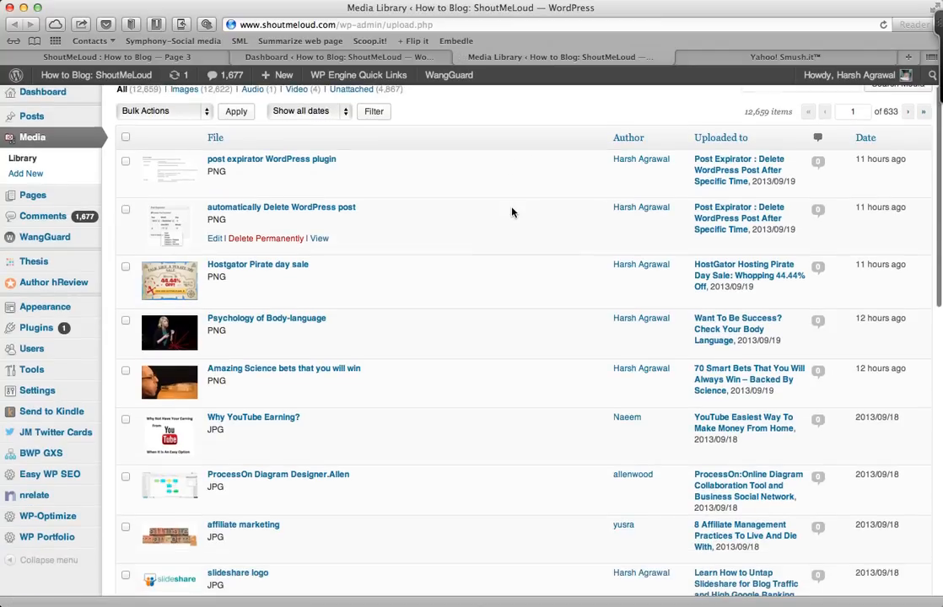
Scroll through the uploaded images listed in the Media Library.
scroll("down", 3)
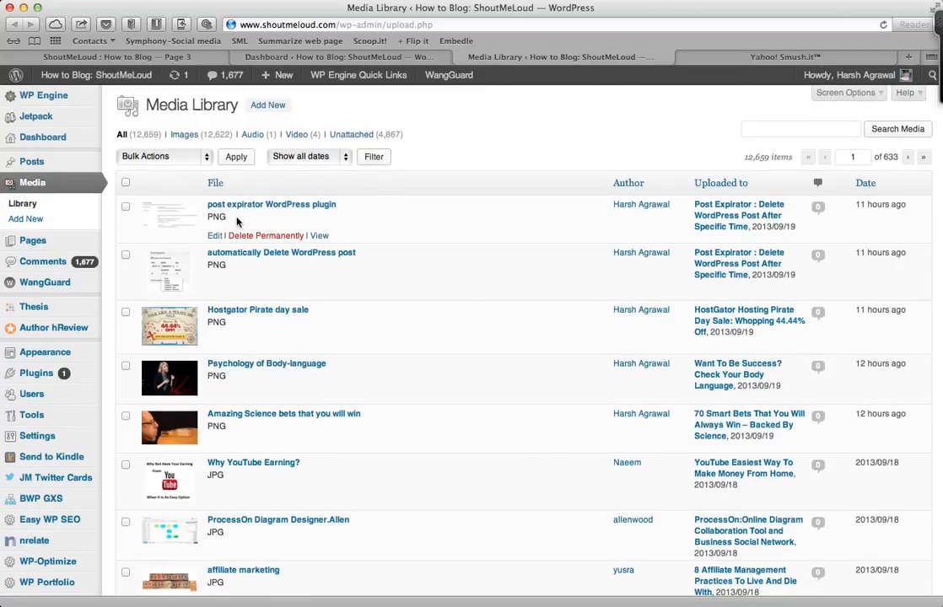
mouse_move(36, 373)
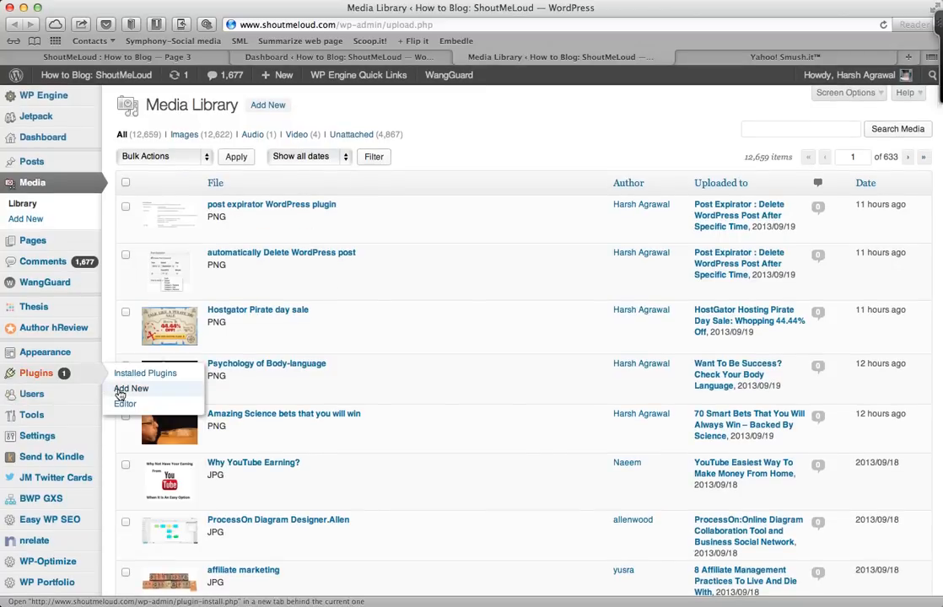
Search plugins for 'smush.it' and install WP Smush.it, skipping the restore point.
left_click(131, 388)
type("smush.it")
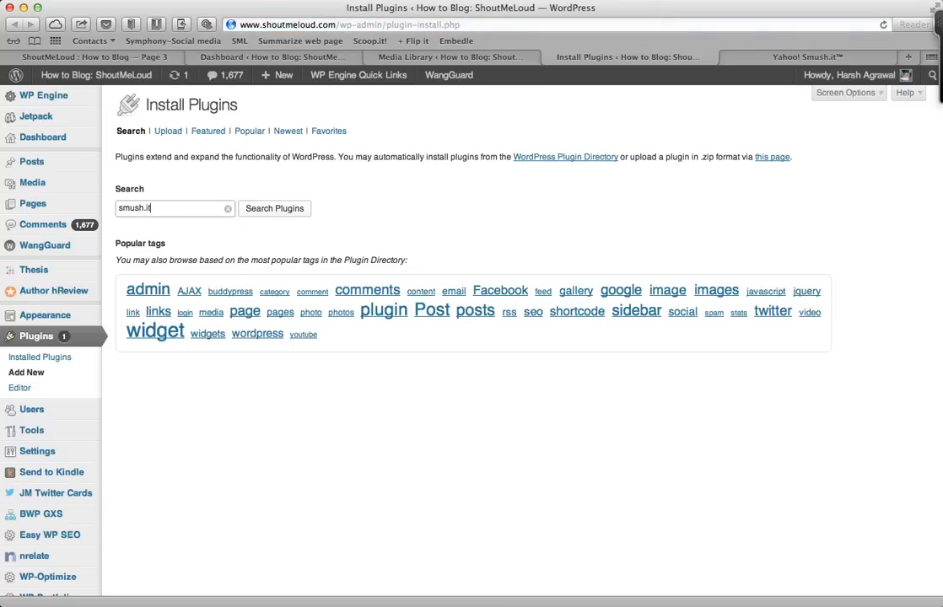
left_click(274, 209)
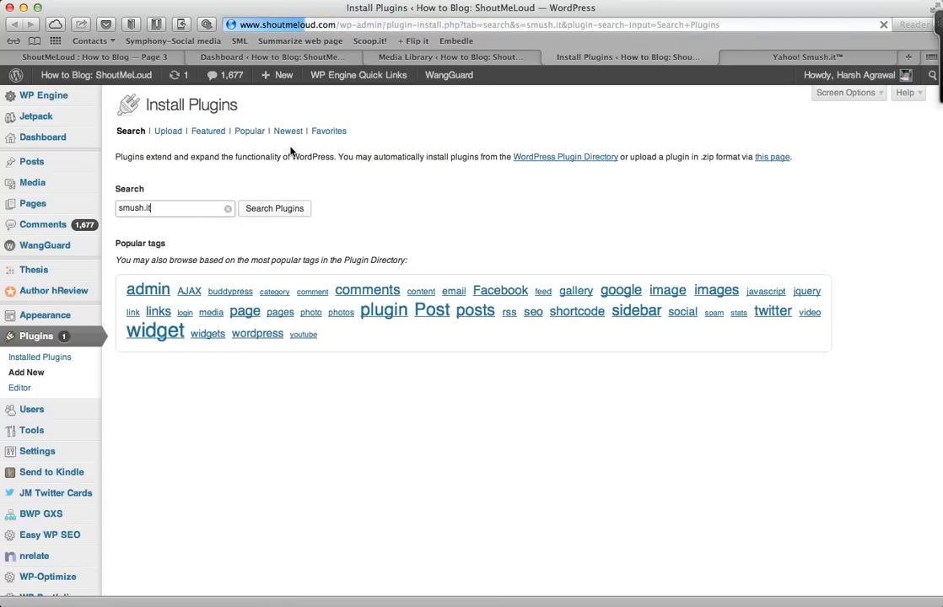
left_click(274, 208)
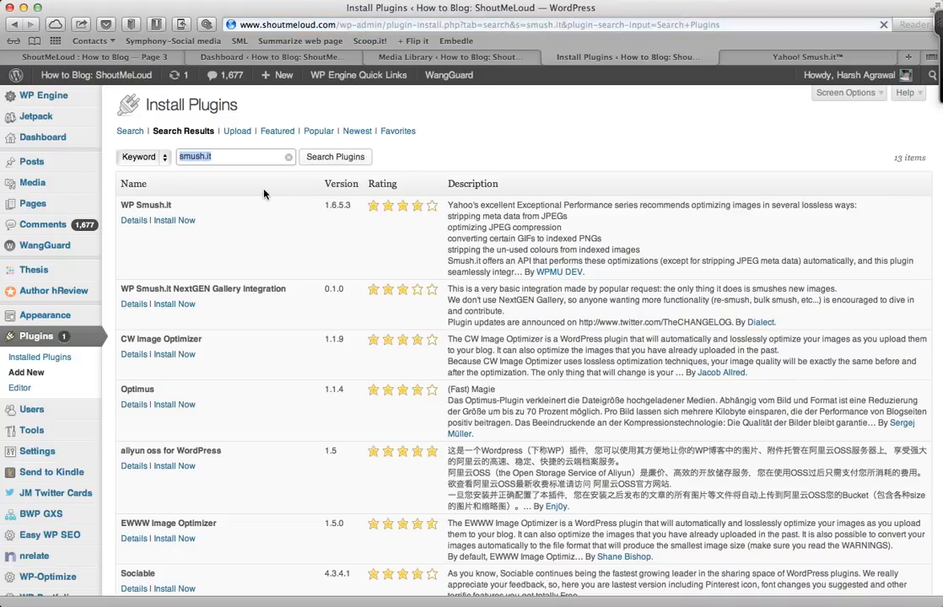
left_click(174, 220)
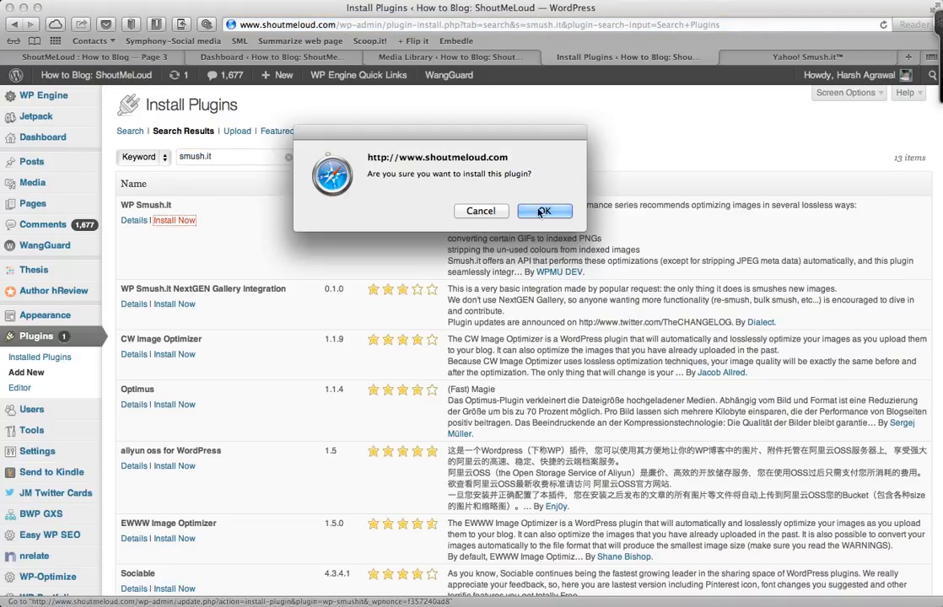
left_click(544, 211)
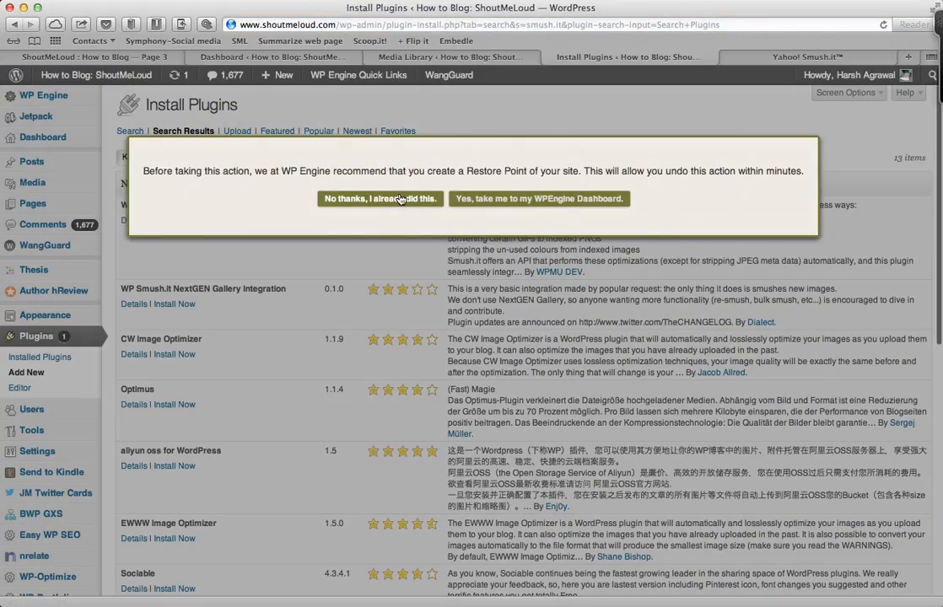
left_click(379, 198)
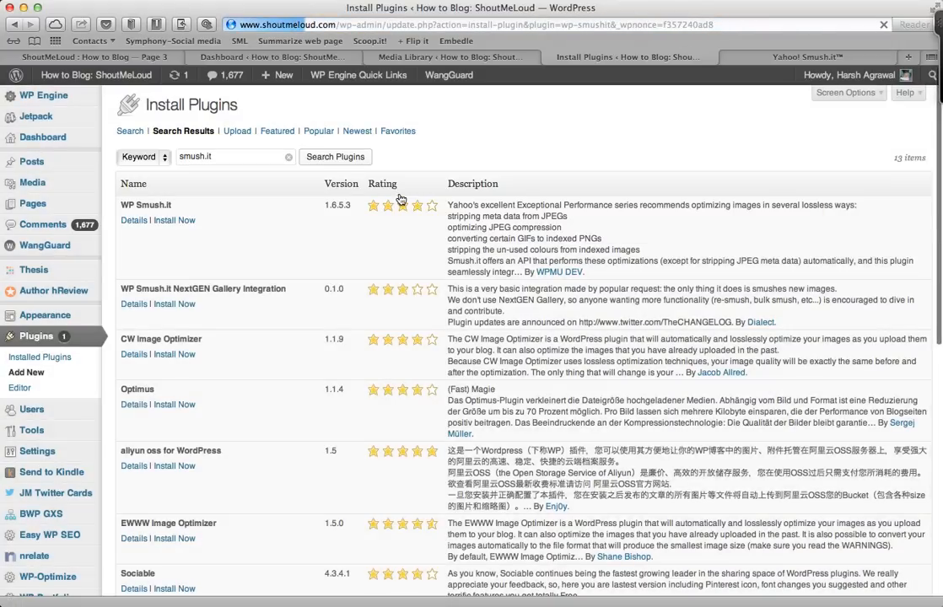
Activate WP Smush.it 1.6.5.3 and return to the Media Library showing its Smush.it column.
left_click(174, 221)
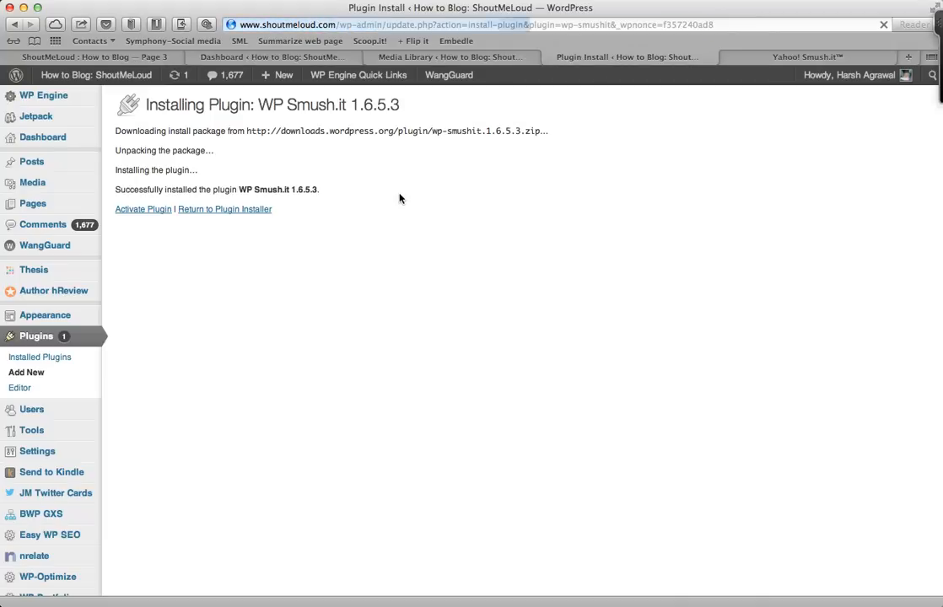
left_click(142, 209)
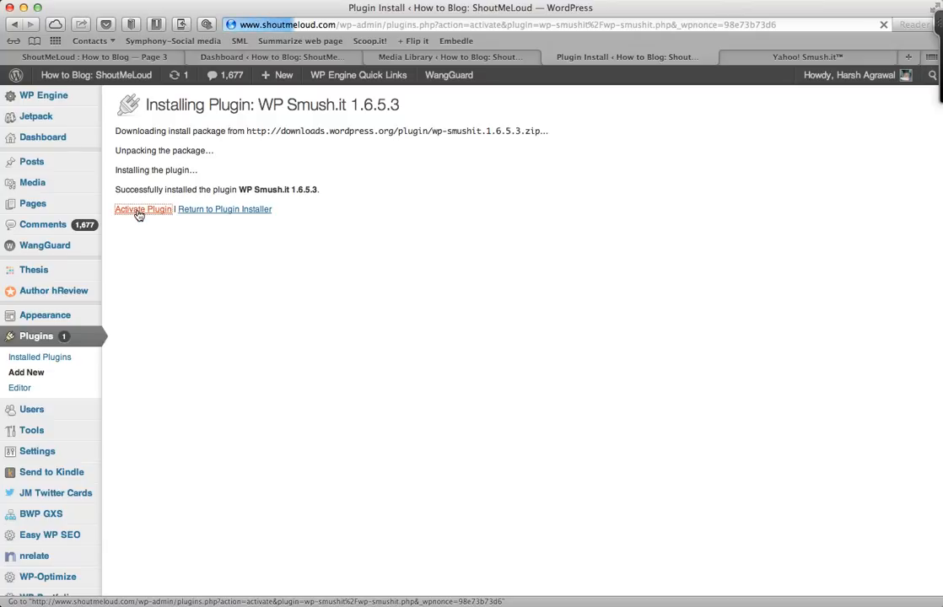
left_click(143, 209)
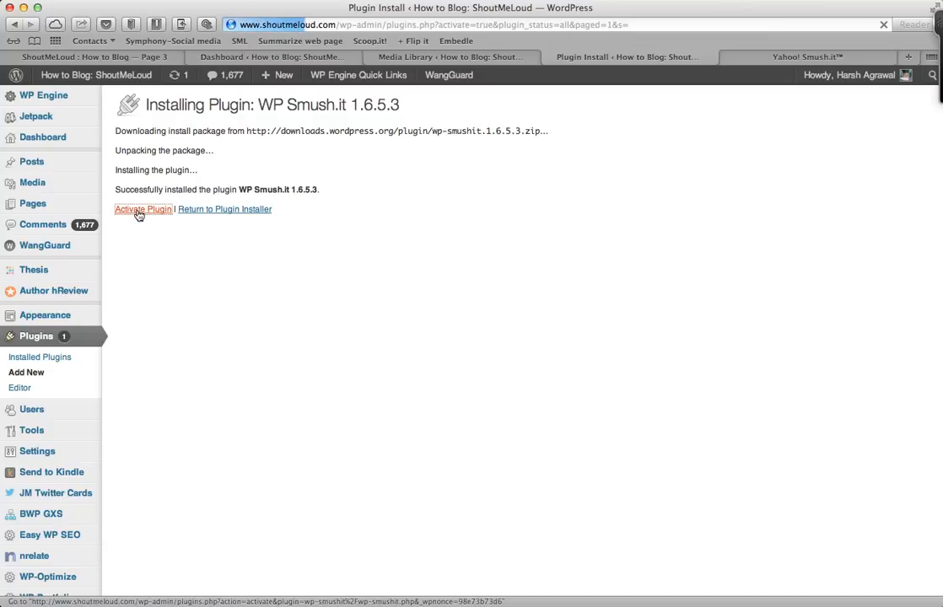
left_click(143, 209)
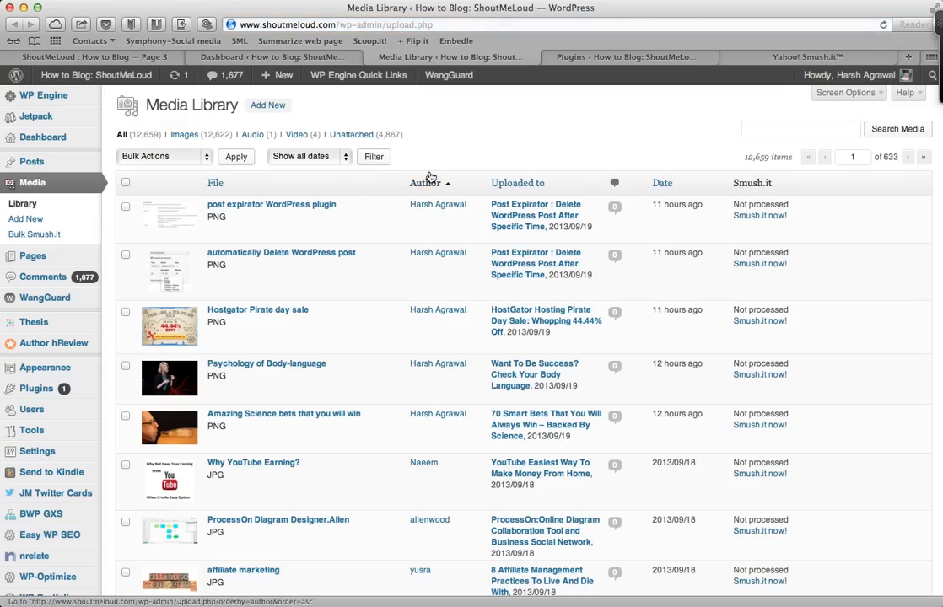
Run Bulk Smush.it on the youtube-earning and affiliate-marketing images.
scroll("down", 3)
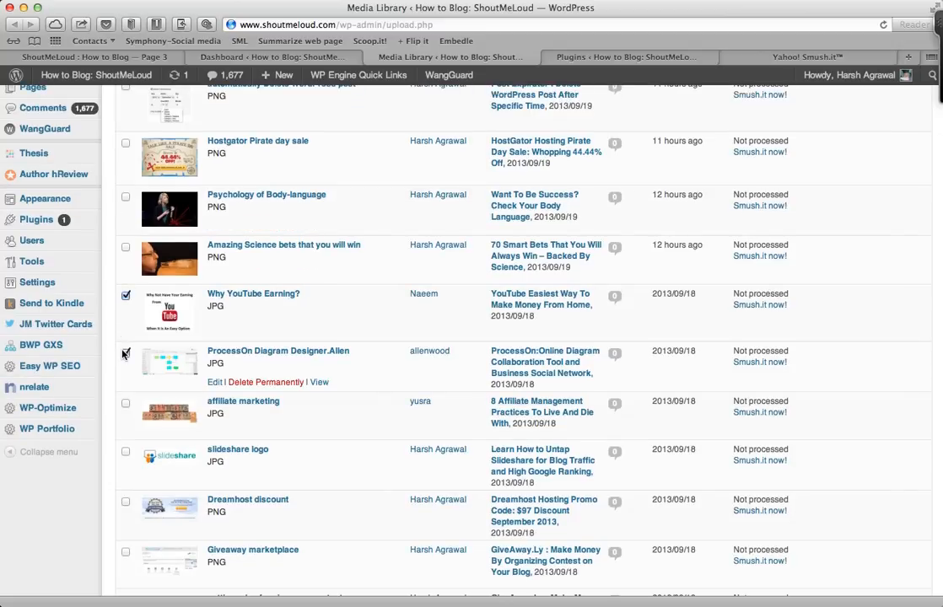
mouse_move(128, 401)
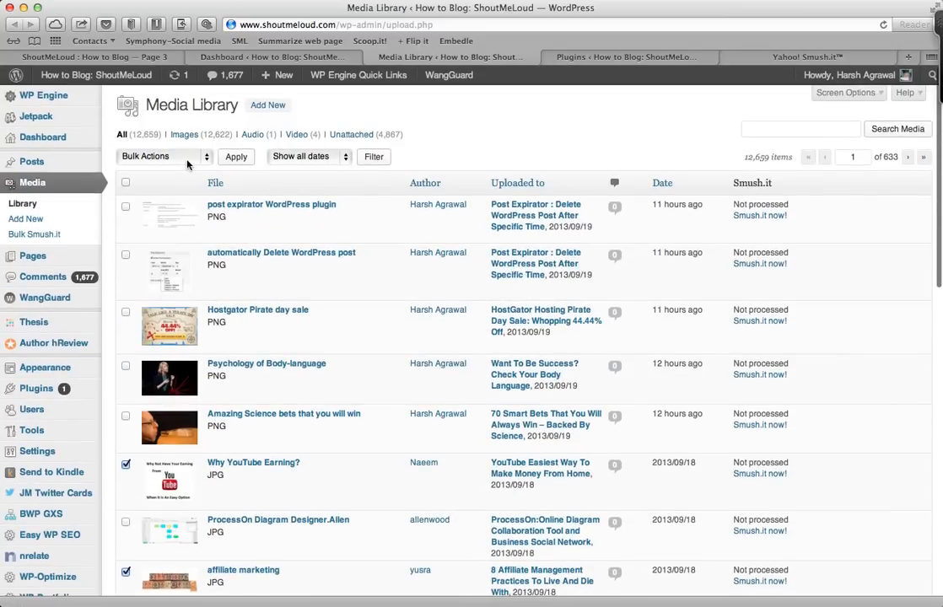
left_click(236, 156)
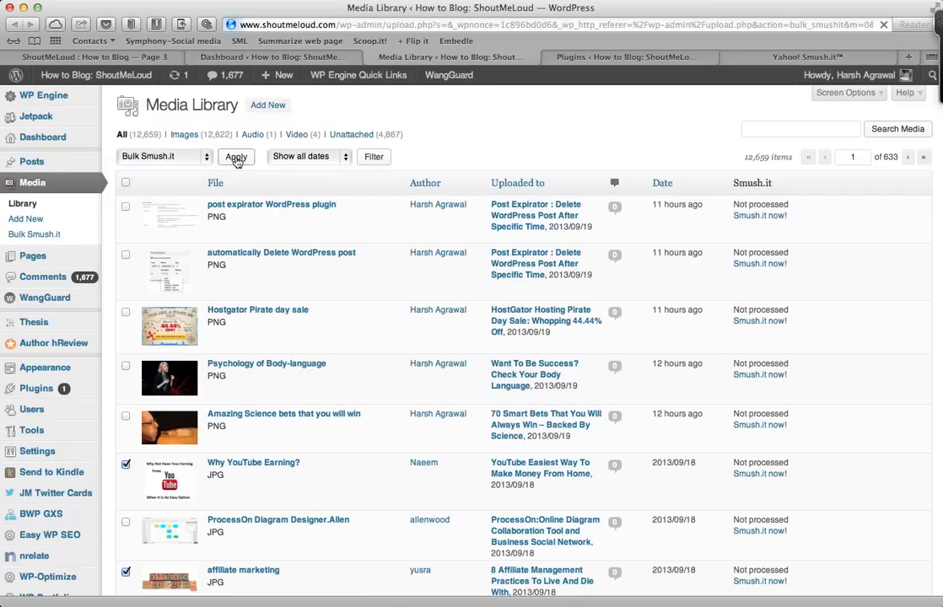
left_click(236, 156)
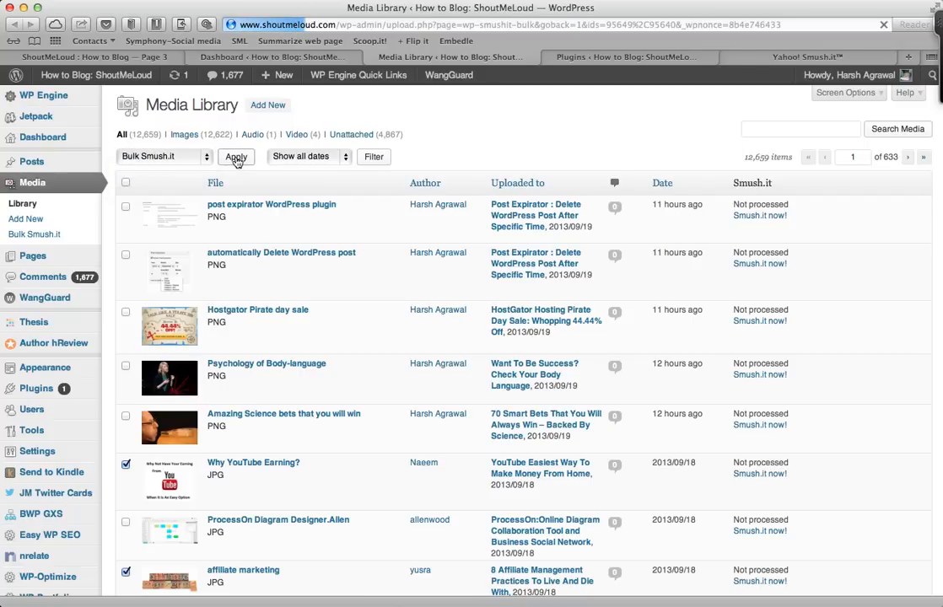
left_click(237, 156)
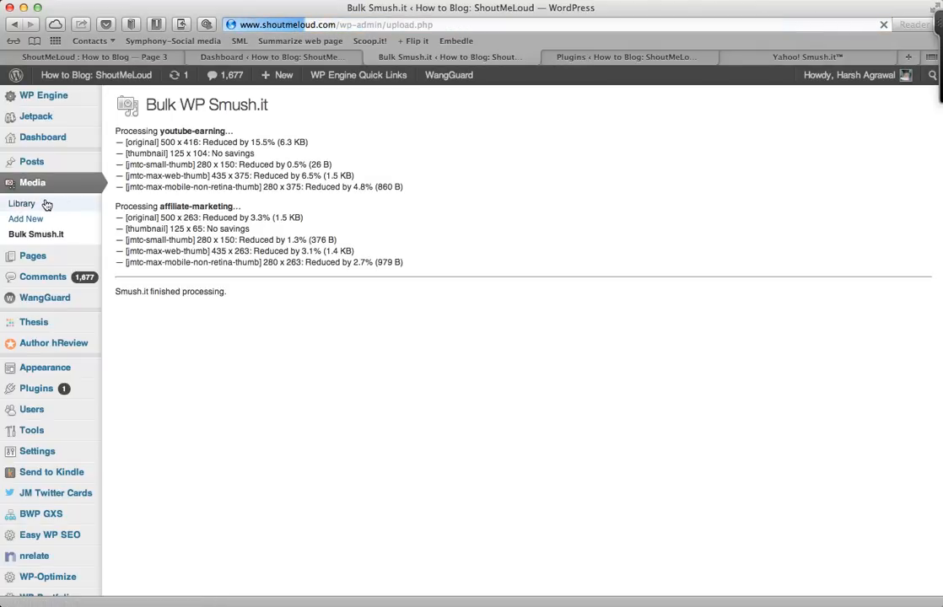
Confirm the 15.5% and 3.3% reductions in the Media Library, then open Bulk Smush.it.
left_click(21, 203)
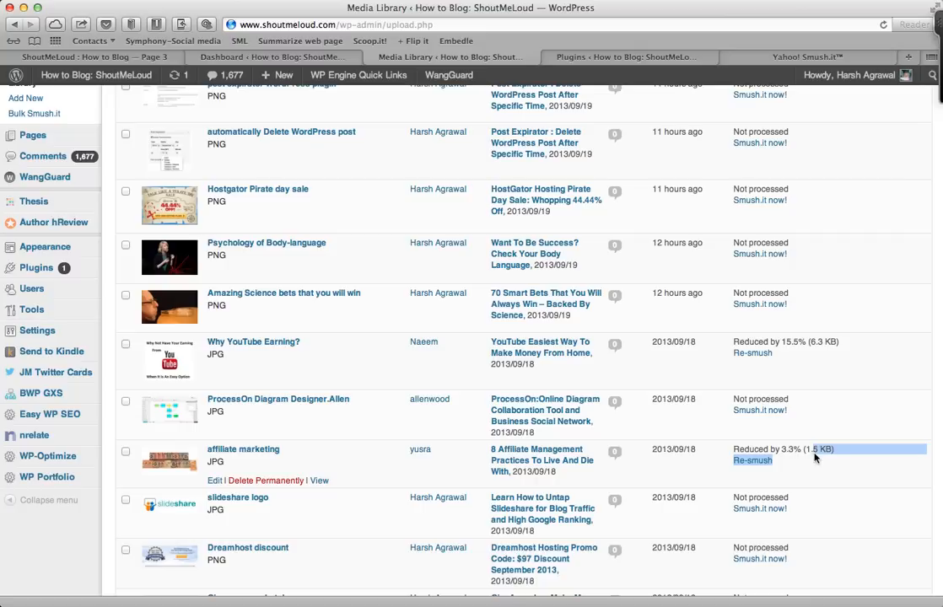
mouse_move(812, 458)
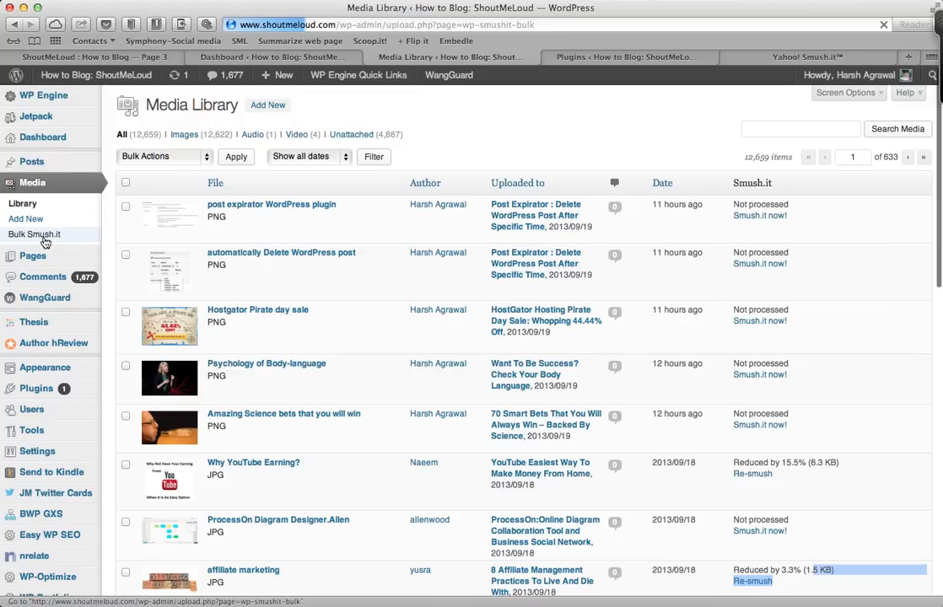
left_click(34, 234)
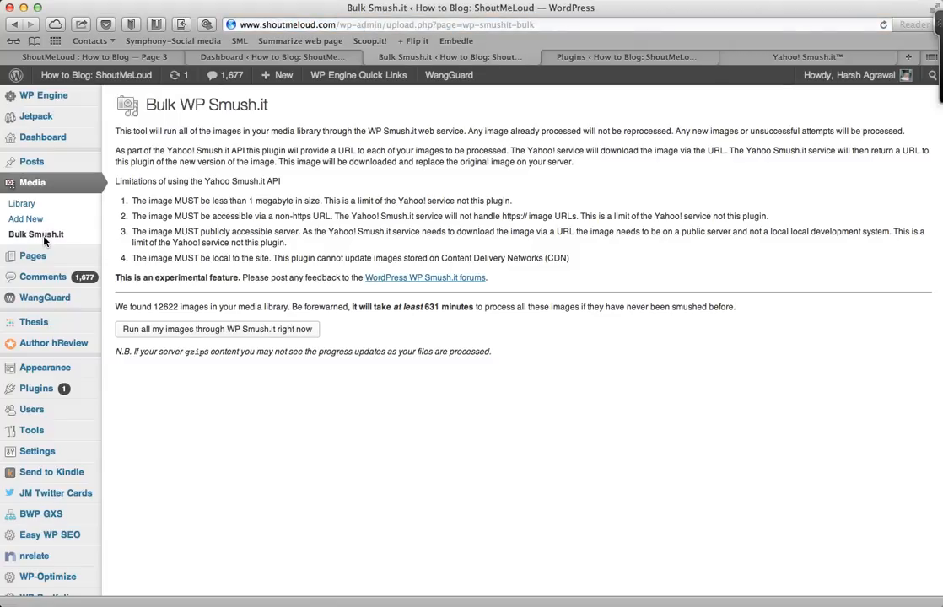